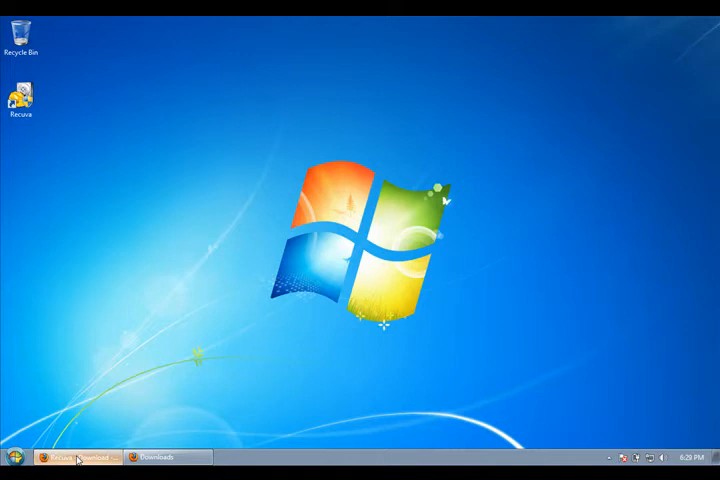
Launch Firefox and show piriform.com/recuva/download scrolled to the Free version's download links
click(76, 456)
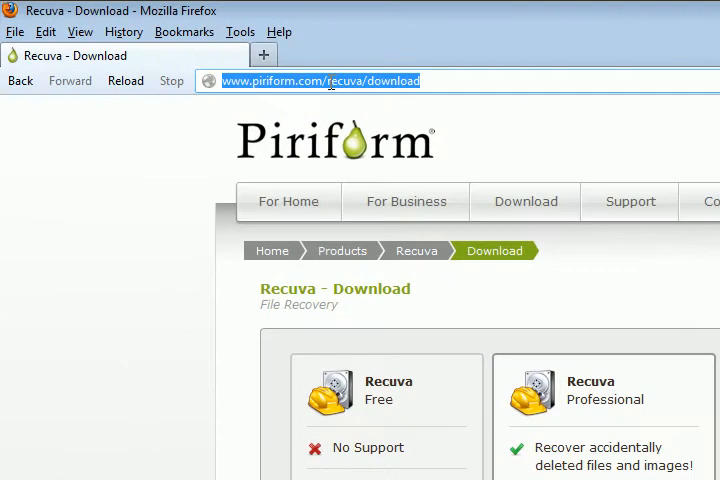
mouse_move(384, 196)
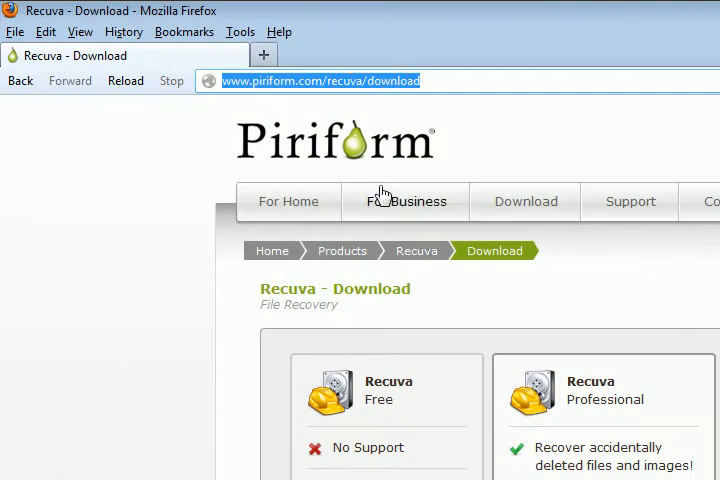
mouse_move(270, 252)
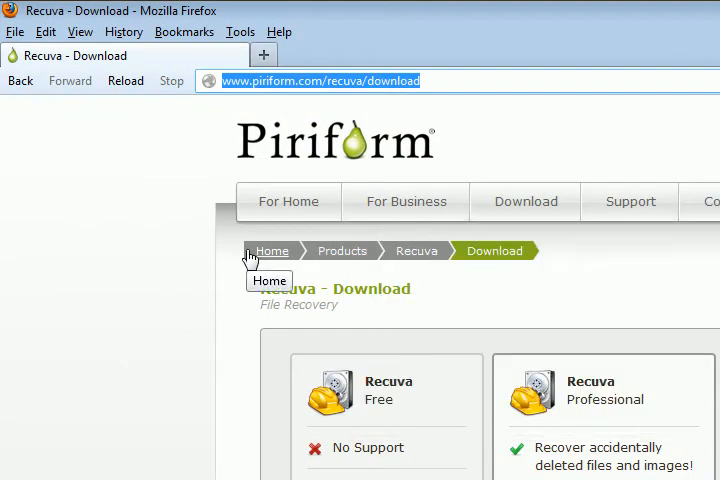
scroll(down, 3)
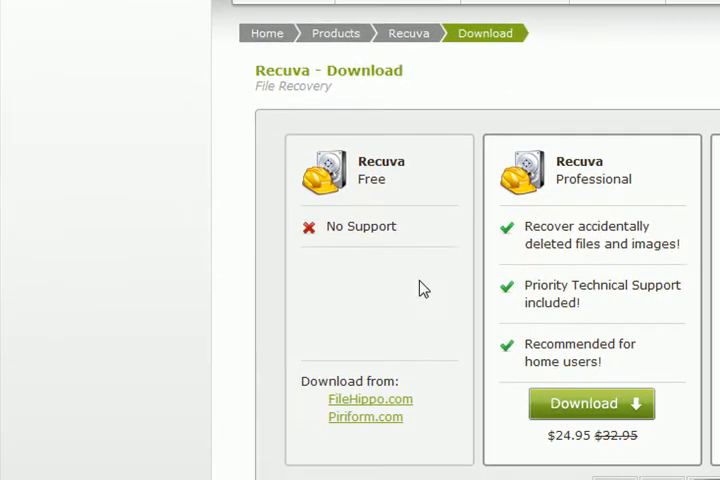
mouse_move(362, 430)
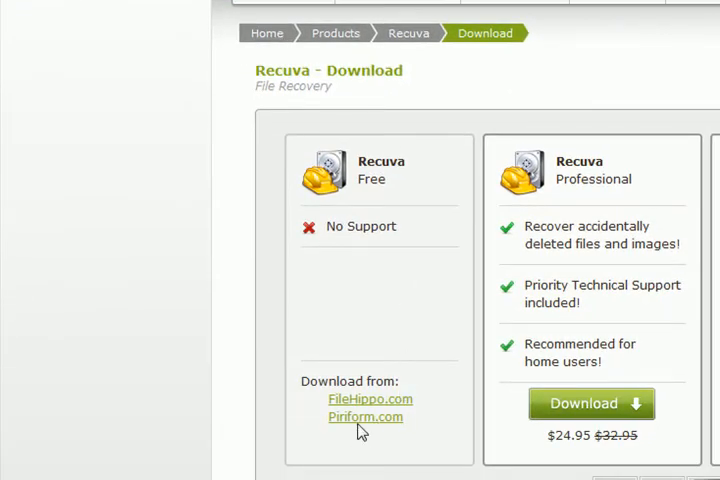
Download the Recuva Free installer from the Piriform.com link, saving the file
click(364, 416)
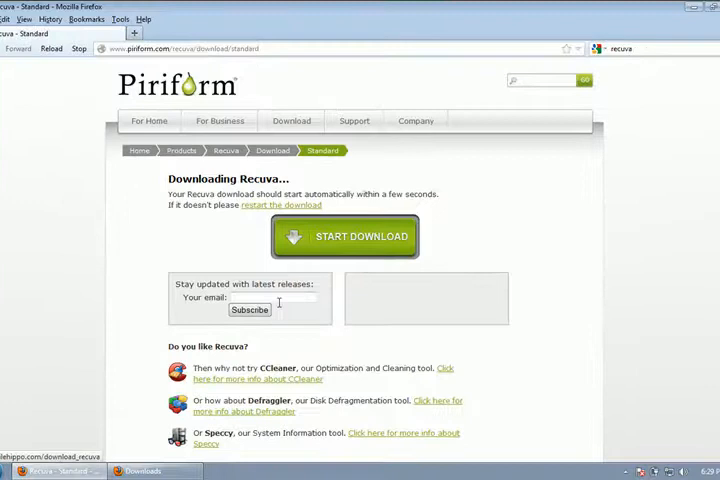
click(344, 236)
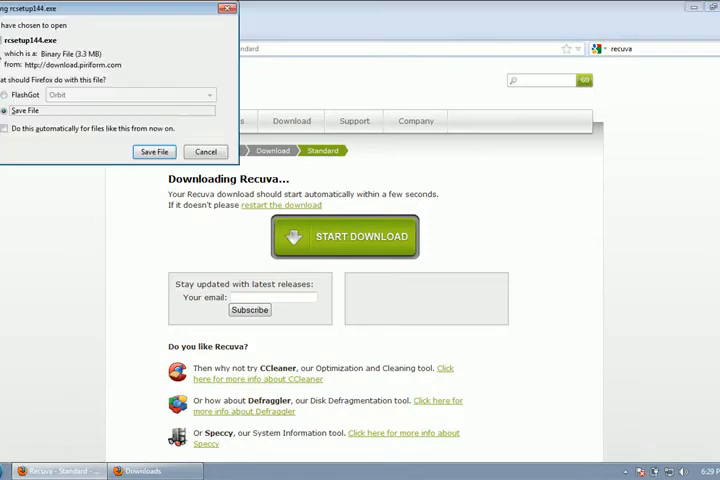
click(204, 152)
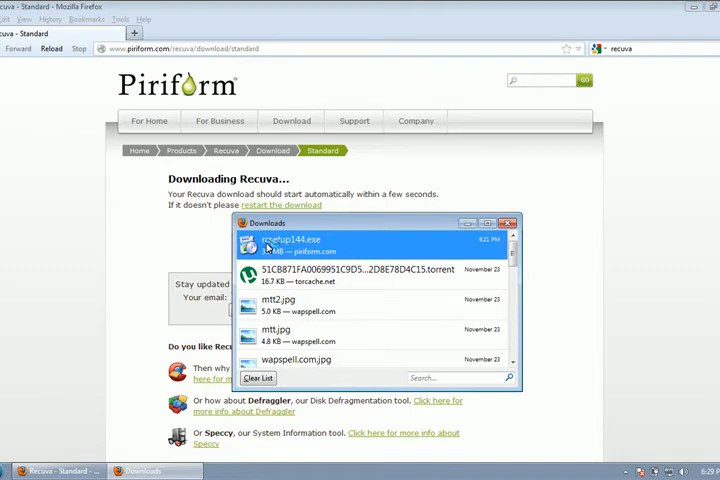
Run the downloaded installer through Recuva v1.44 Setup with View Release notes unticked
double_click(300, 244)
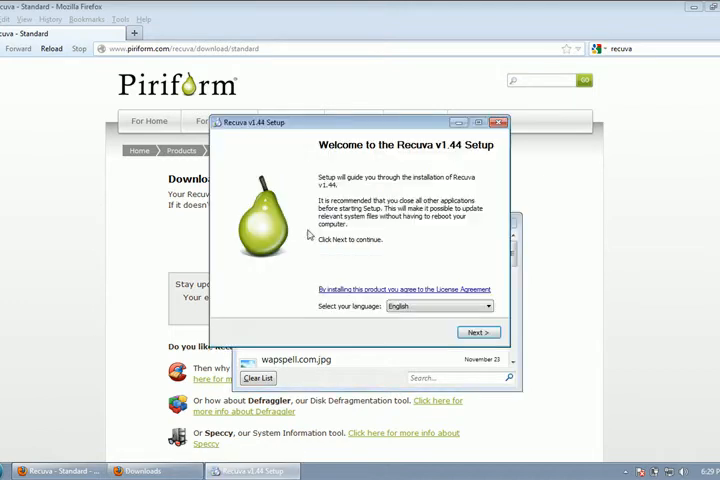
click(478, 332)
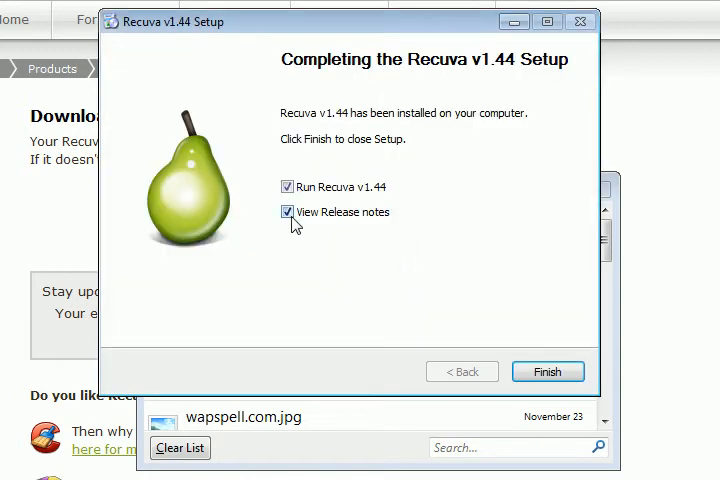
click(288, 212)
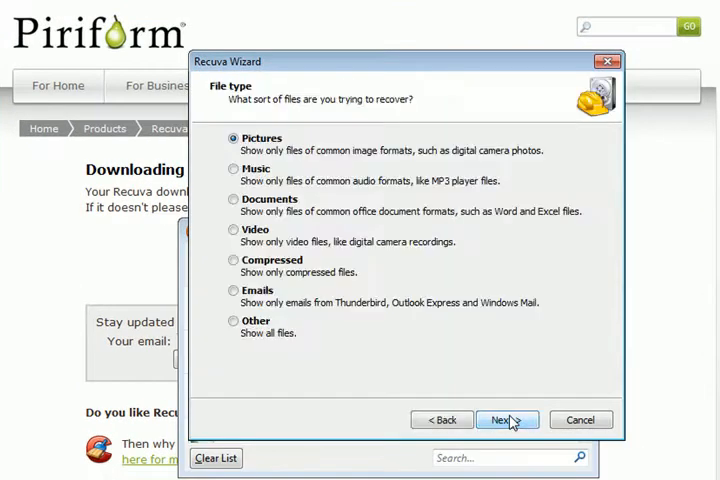
Choose Other file types and Local Disk (E:) as the specific location to search
click(234, 320)
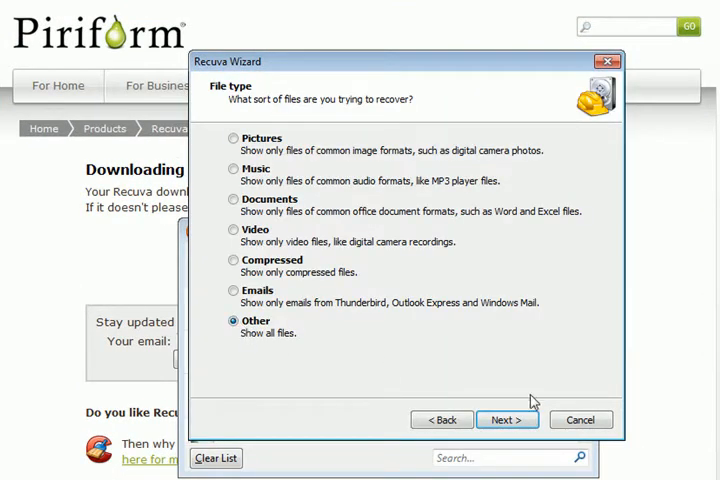
click(508, 420)
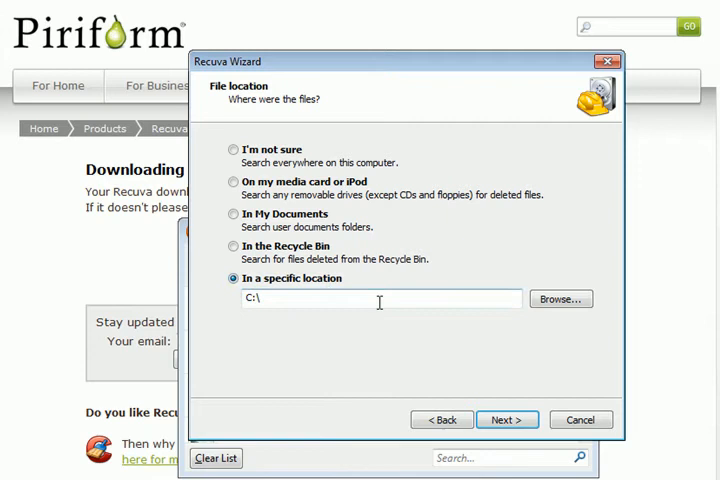
click(560, 300)
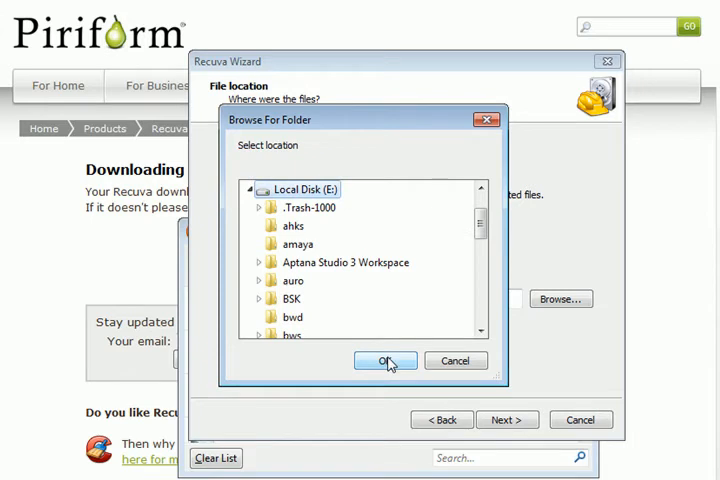
click(384, 360)
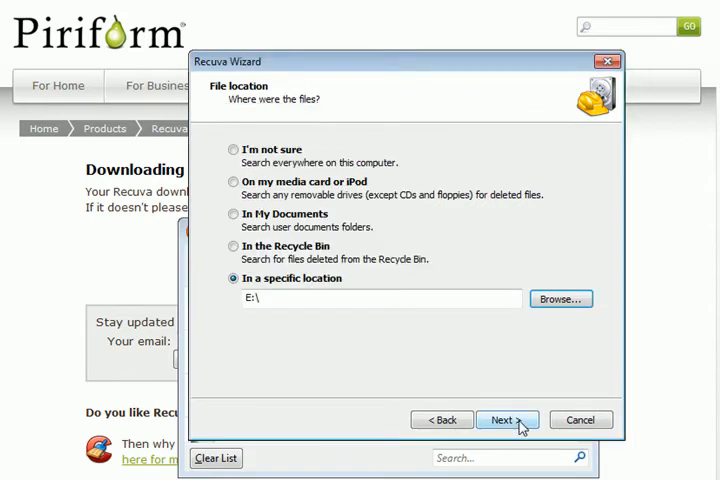
click(506, 420)
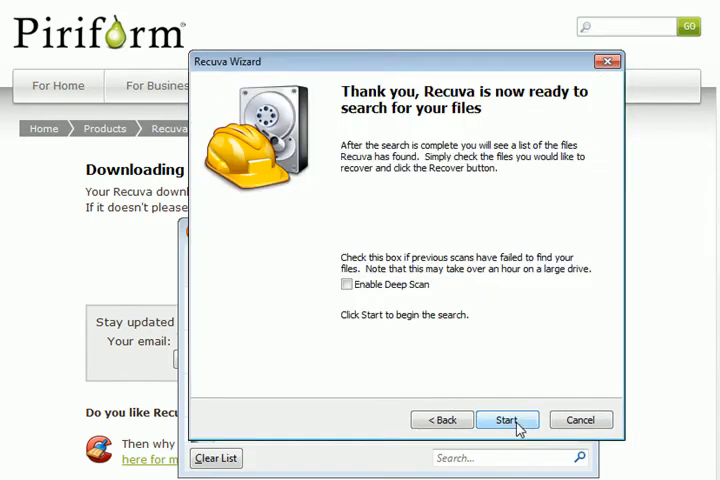
Start the E:\ scan and look through the results for the organizer-auro backup file
click(508, 420)
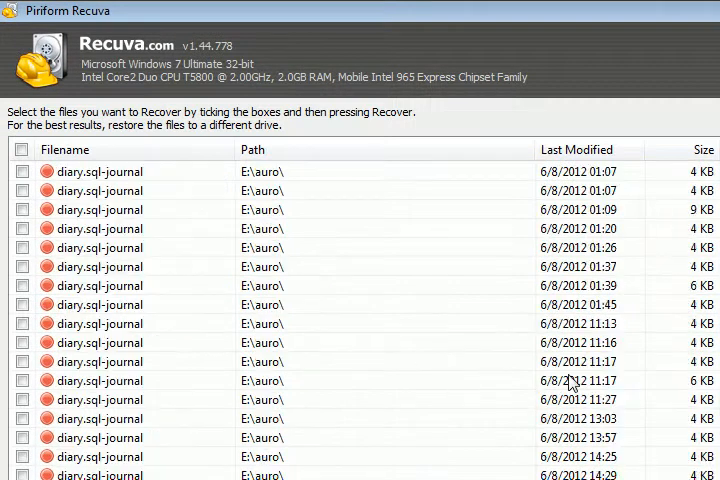
scroll(down, 3)
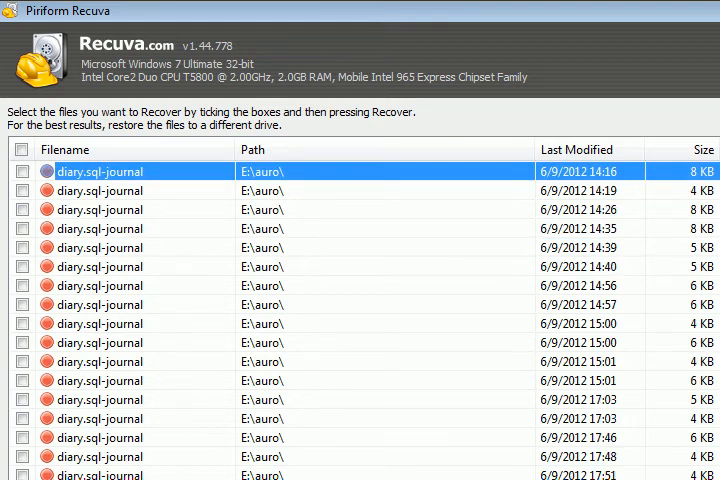
scroll(down, 3)
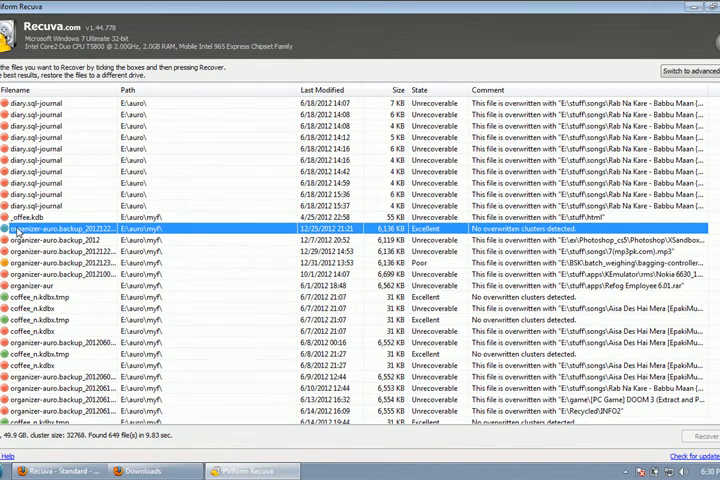
Recover the highlighted organizer backup file into the 'recovered' folder and confirm completion
right_click(60, 232)
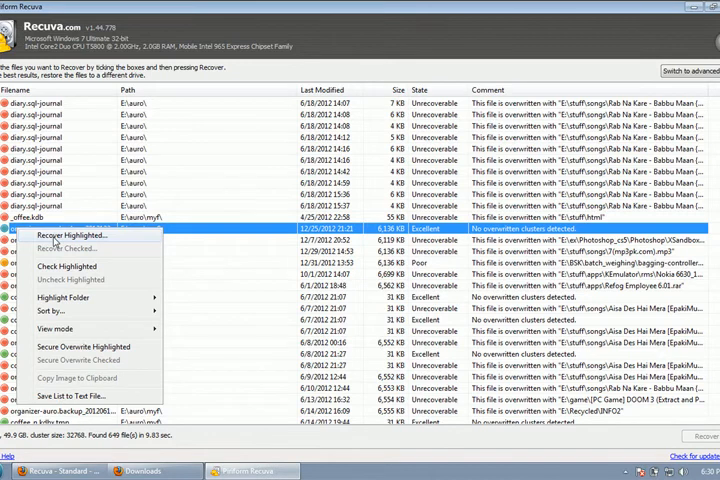
mouse_move(130, 240)
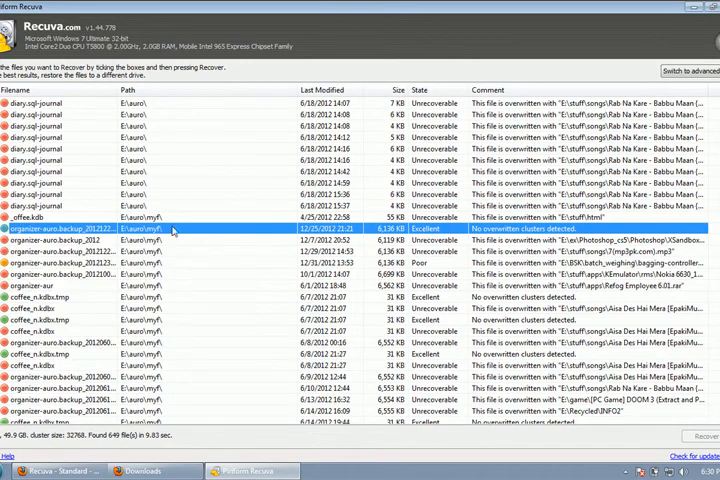
right_click(170, 230)
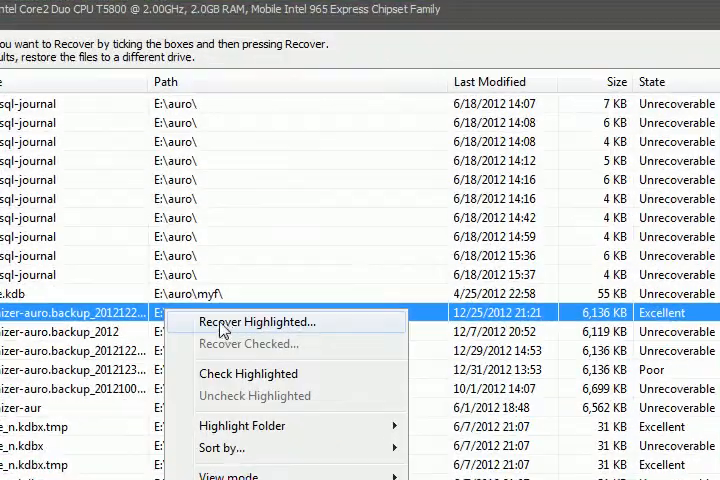
click(258, 320)
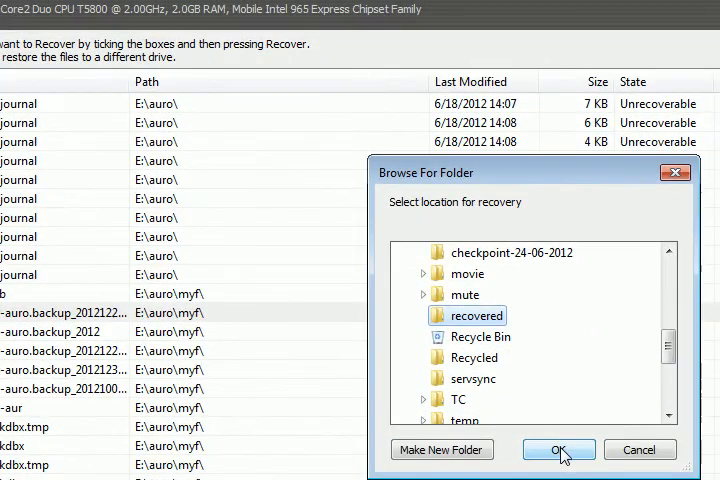
click(558, 448)
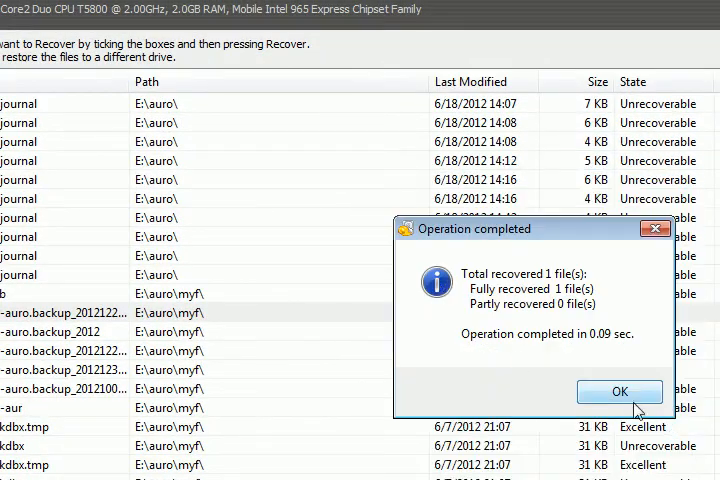
click(620, 392)
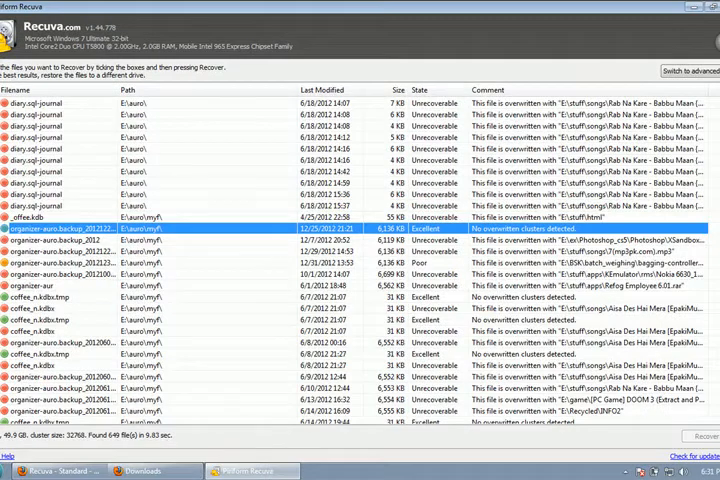
Browse drive E: in Windows Explorer and show the 'recovered' folder's .epim backup files
click(20, 472)
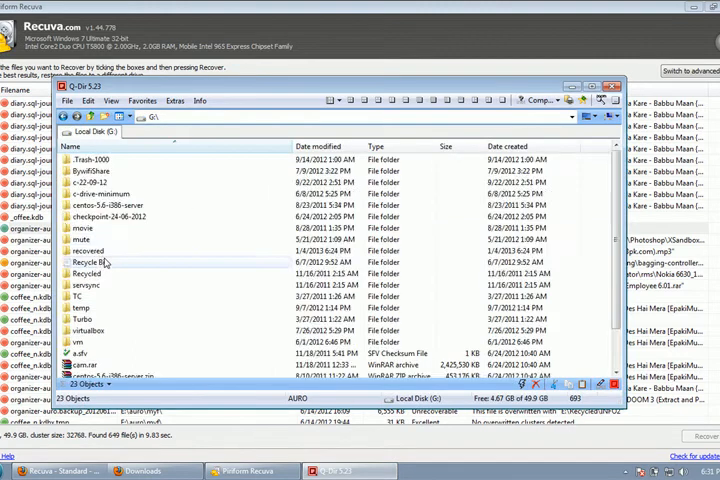
double_click(92, 250)
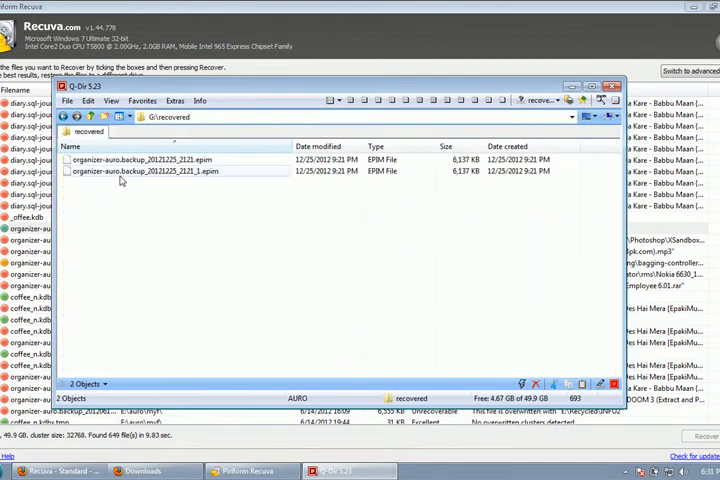